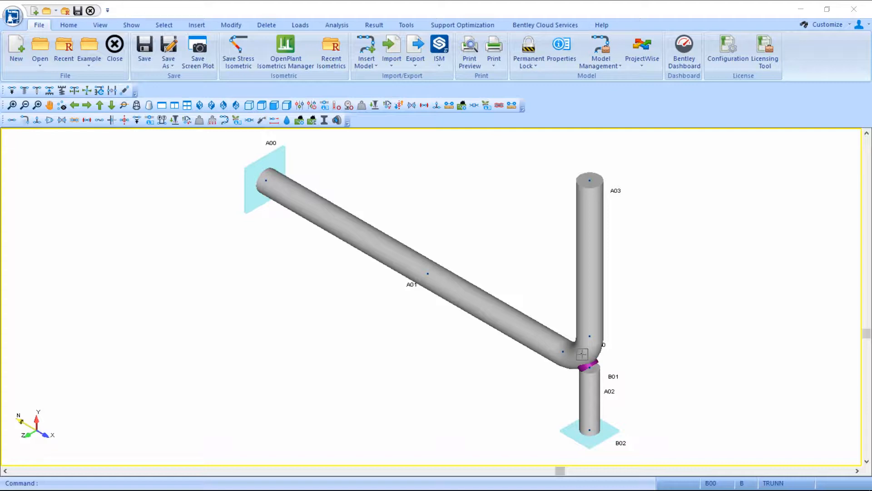
Step: Zoom in on bend A02 from the Home tab to reach its Bend Point settings
click(68, 24)
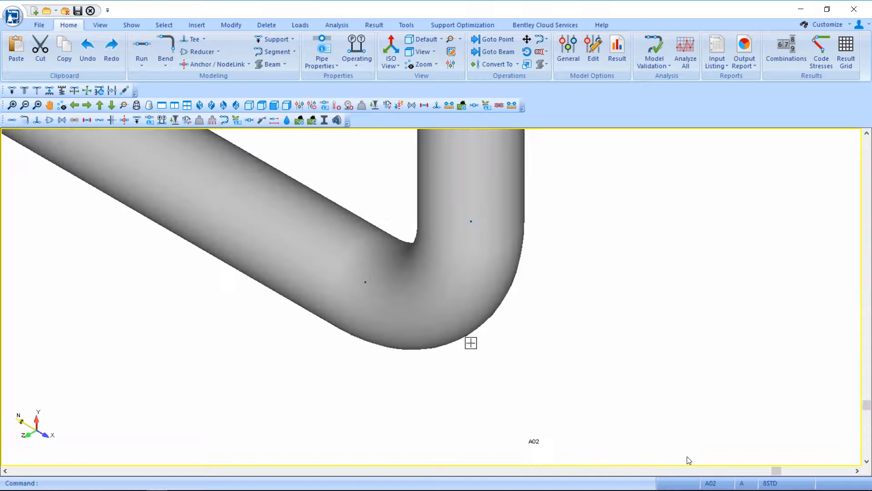
mouse_move(584, 397)
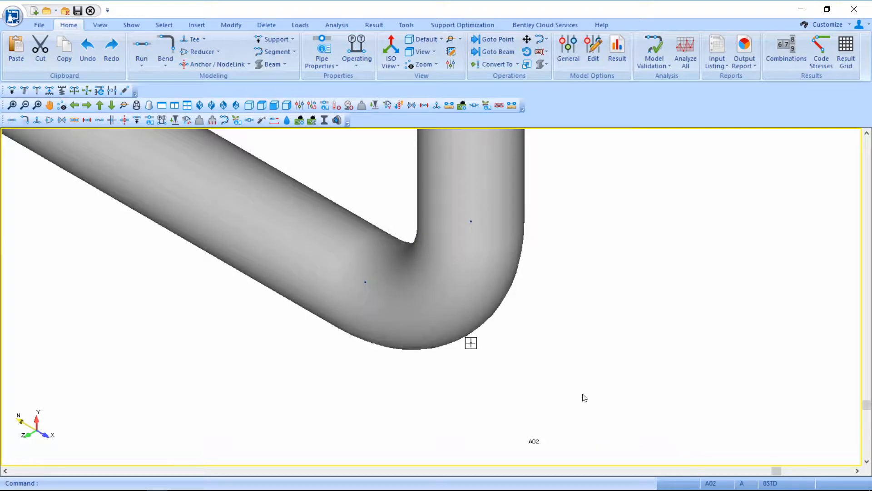
mouse_move(472, 343)
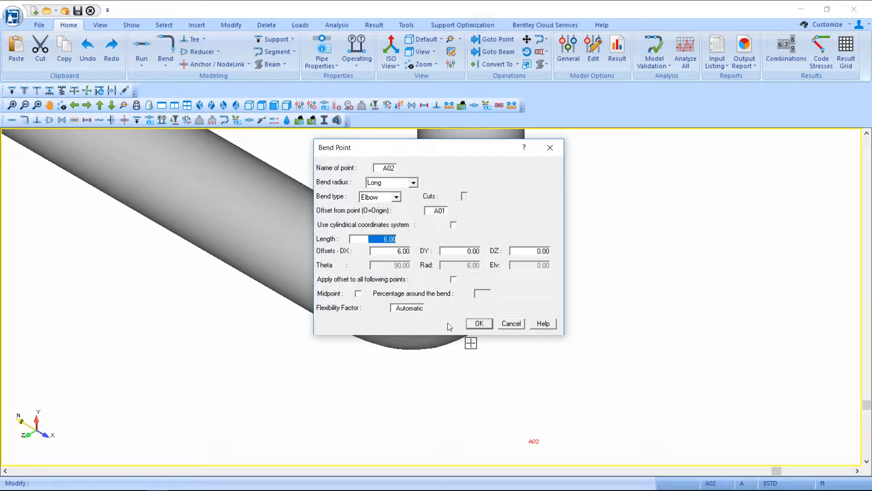
Step: Enable a midpoint at 50% around bend A02, creating node A02 M
click(358, 294)
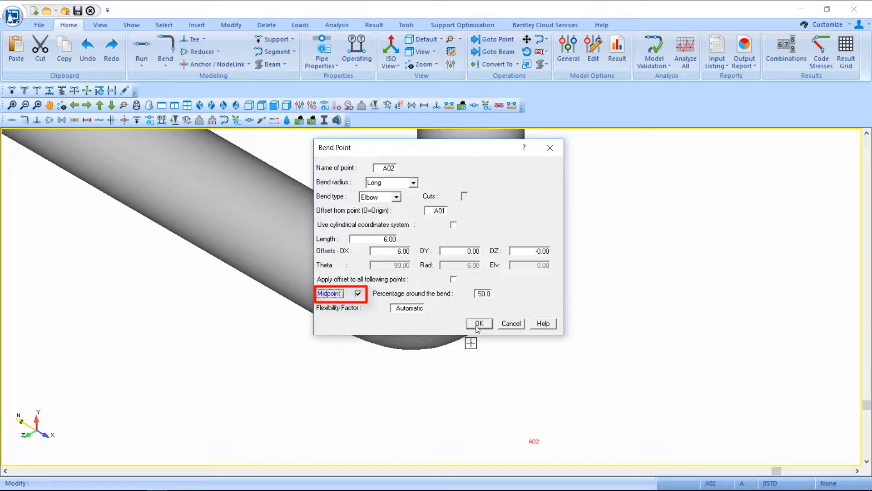
click(479, 324)
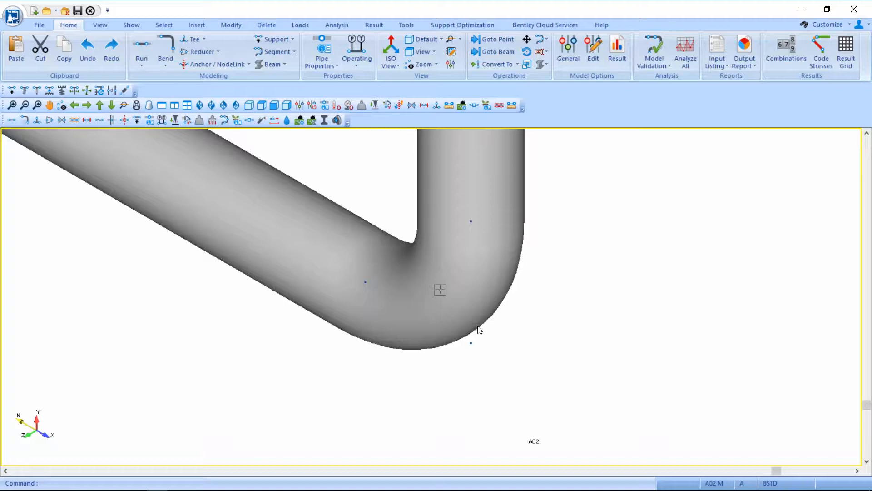
mouse_move(529, 375)
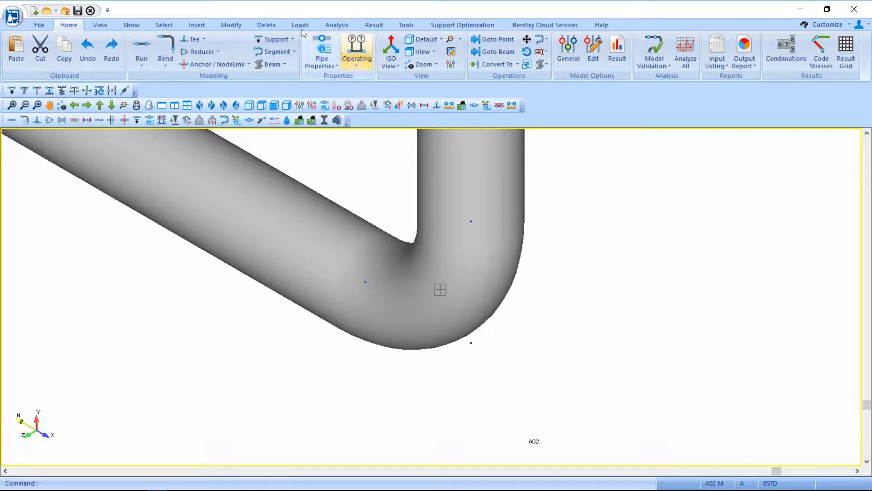
Step: Define the RIGID beam section as Pipe shape with outer diameter 6.625
click(231, 24)
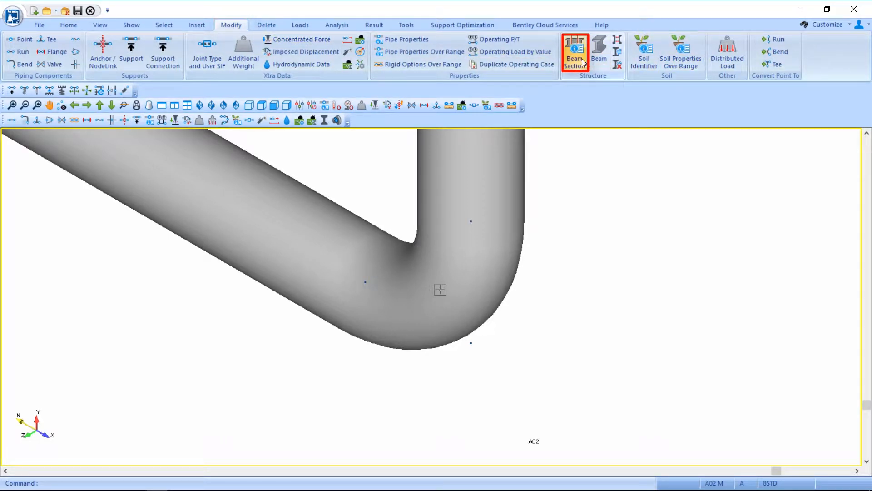
click(575, 52)
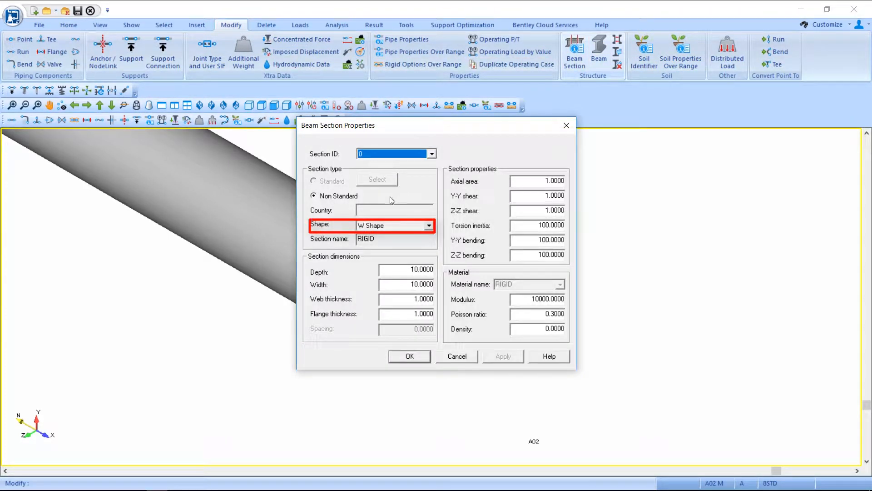
click(428, 225)
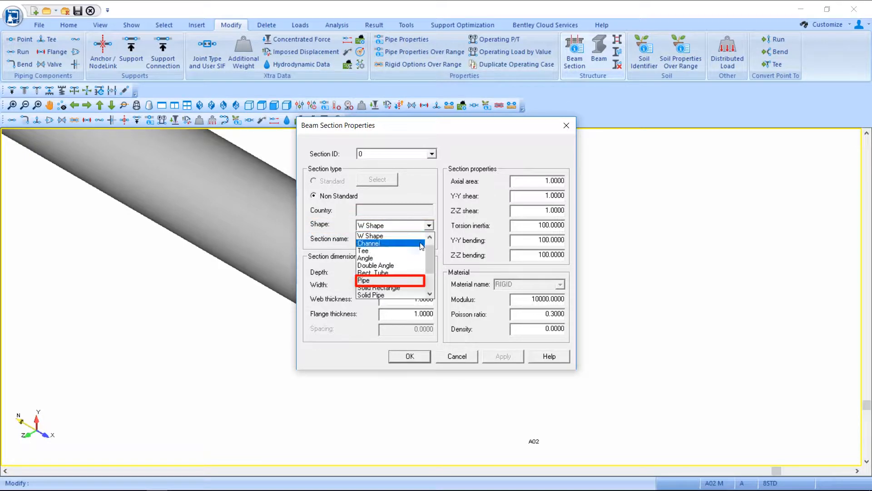
click(364, 280)
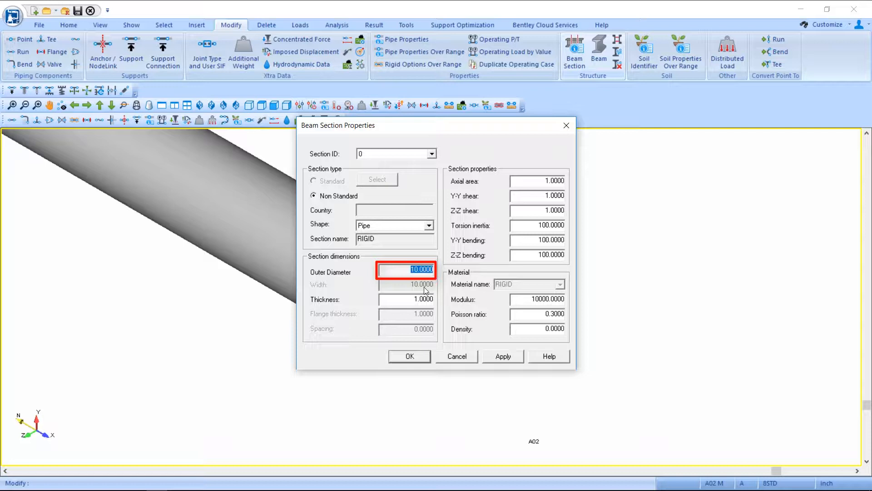
text(6.625)
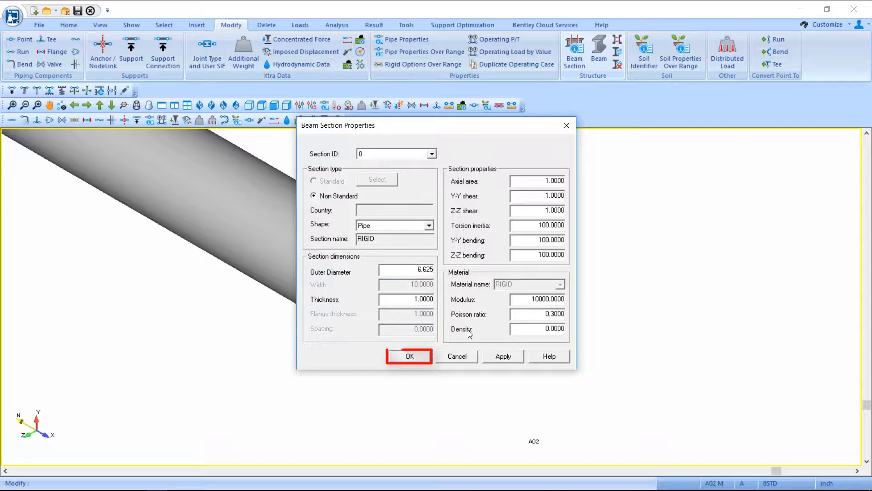
click(409, 357)
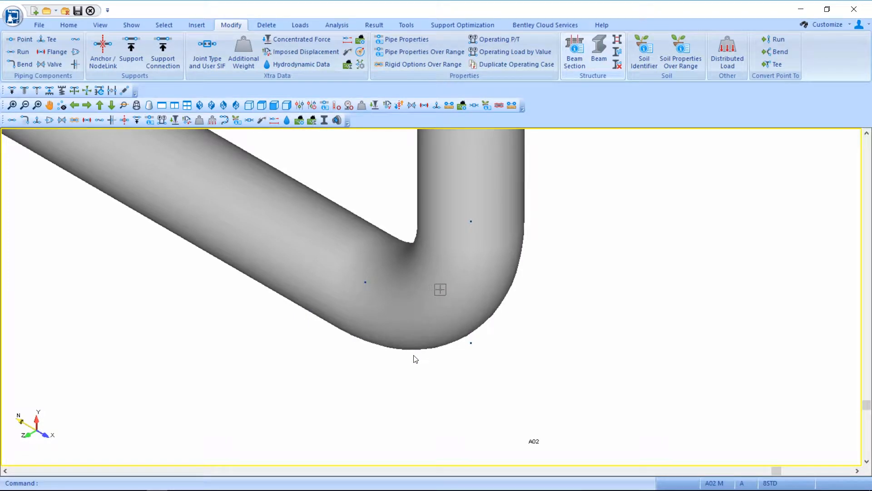
mouse_move(444, 383)
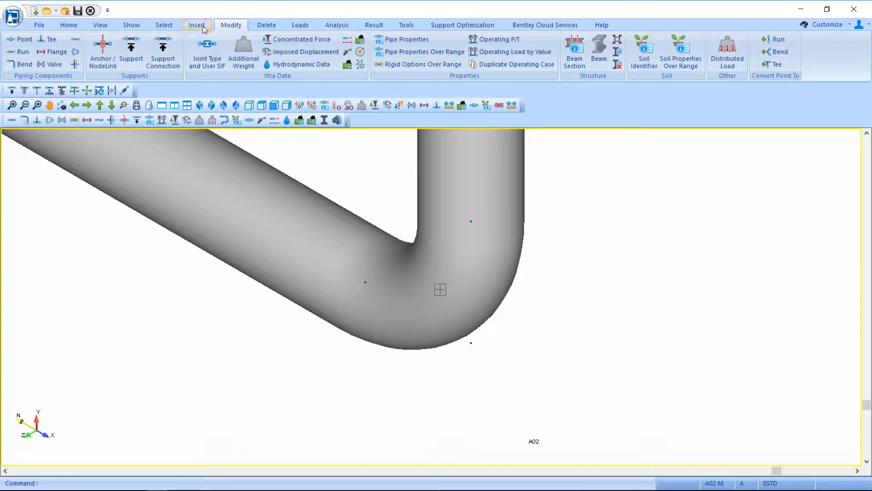
Step: Insert rigid beam M1 from A02 M to new point B00 with DX 0.01, DY -0.01
click(196, 25)
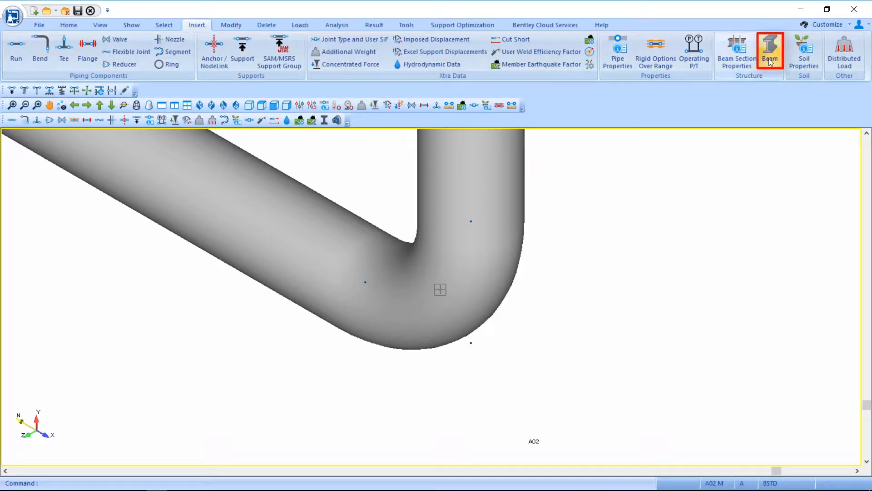
click(769, 50)
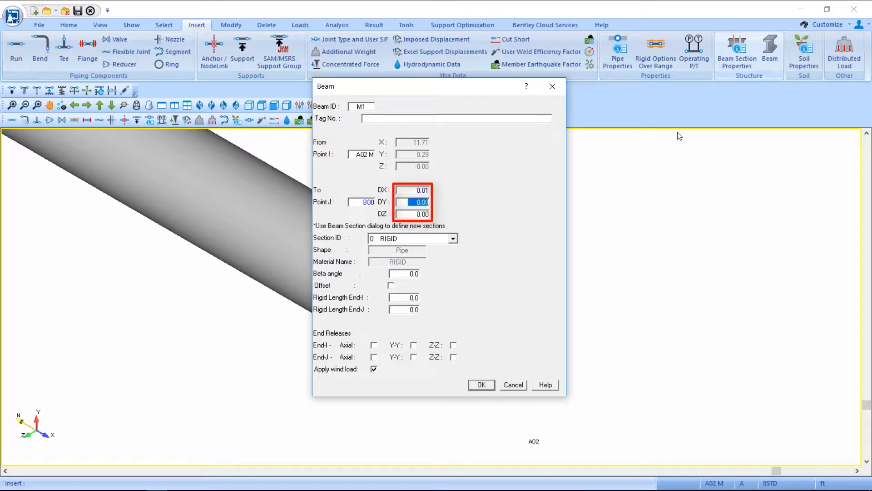
text(-0.01)
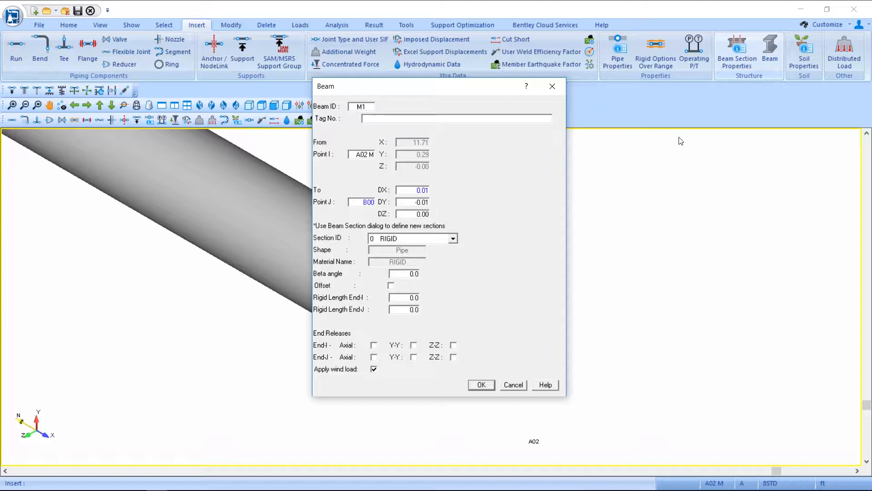
click(480, 384)
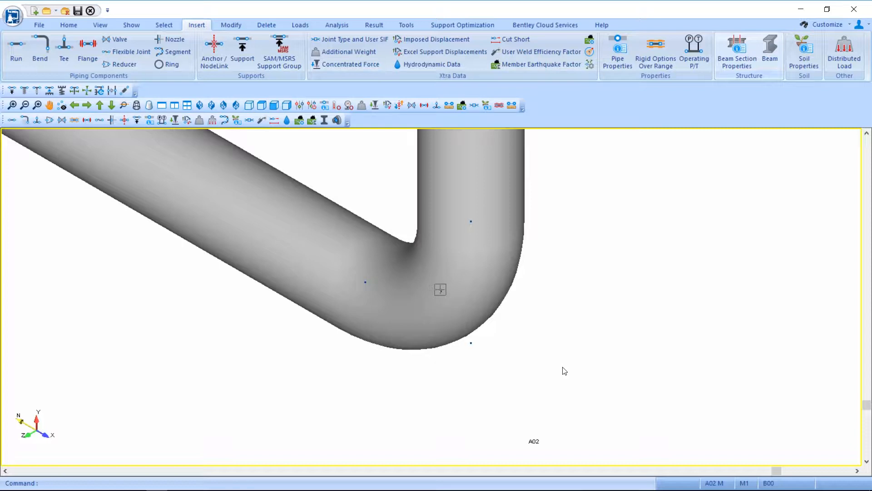
mouse_move(562, 370)
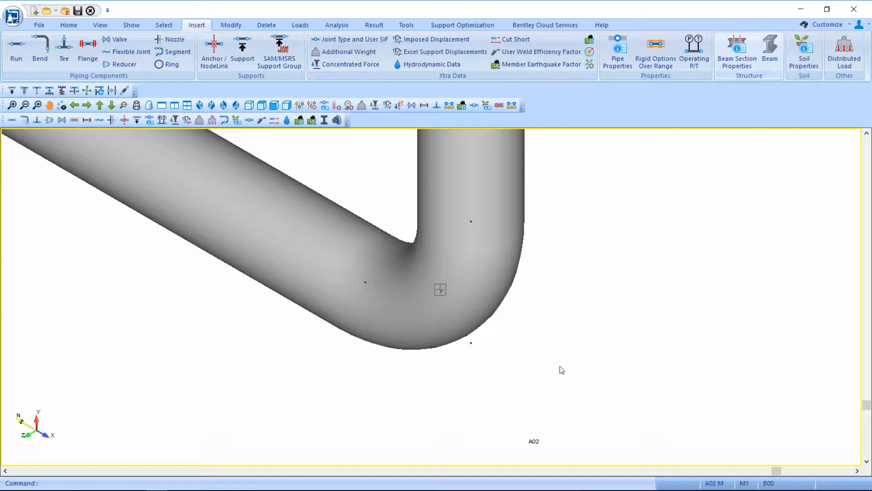
mouse_move(560, 369)
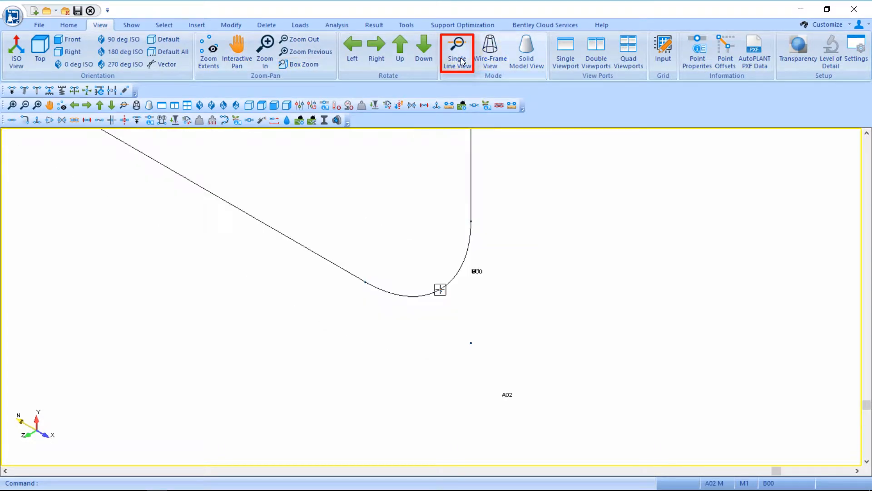
Step: Switch to single-line view and zoom in near the bend and point B00
click(457, 52)
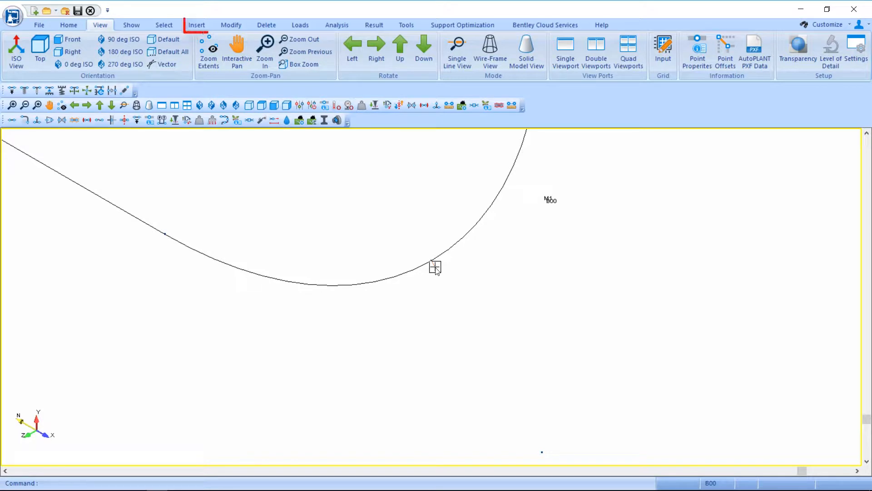
click(196, 25)
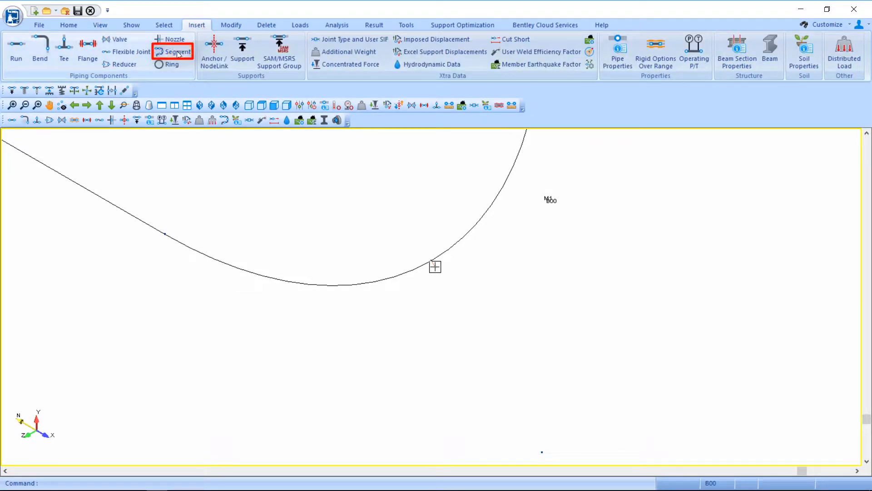
Step: Start segment B at B00 with new pipe identifier TRUNN
click(177, 51)
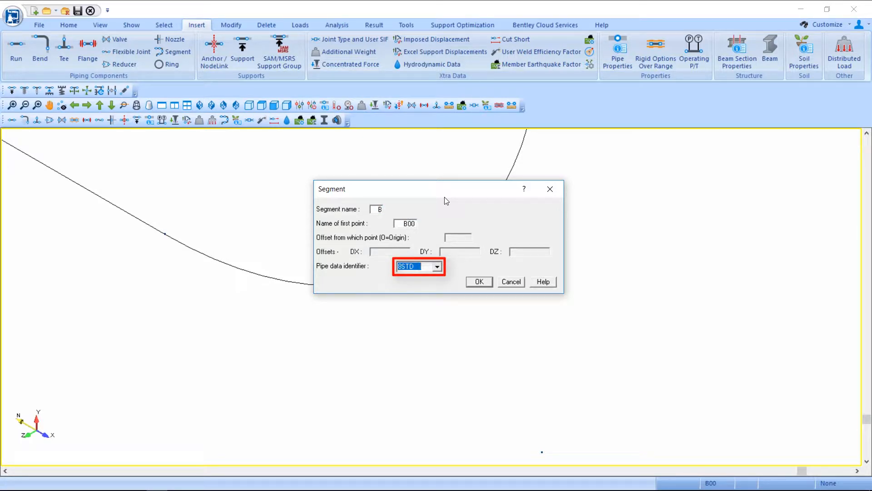
text(TRUNN)
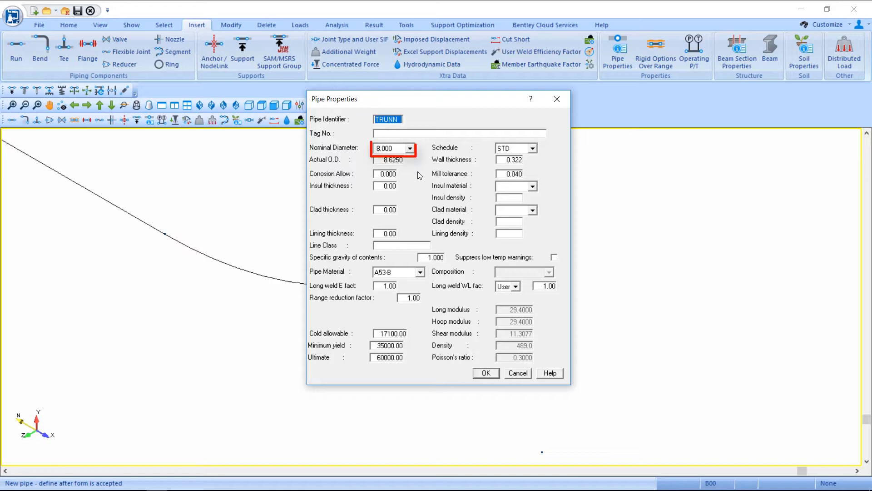
Step: Set TRUNN pipe to 6.000 nominal diameter with 0 specific gravity and accept it
click(410, 148)
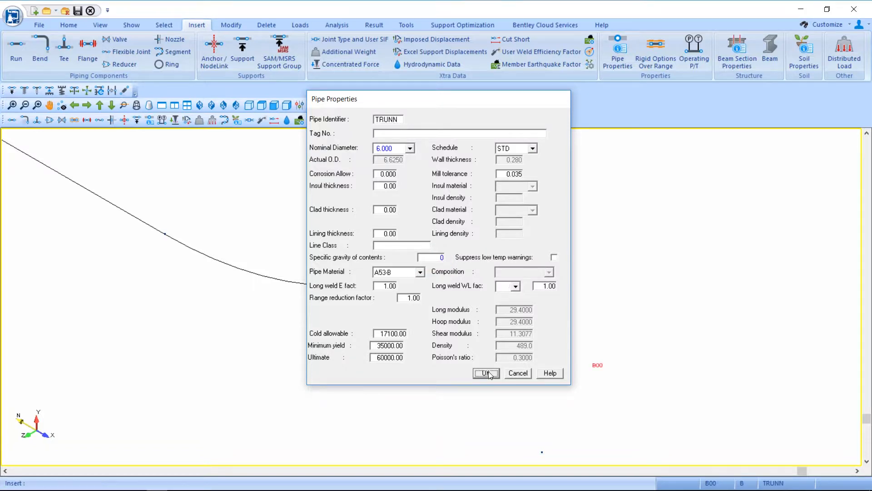
click(485, 373)
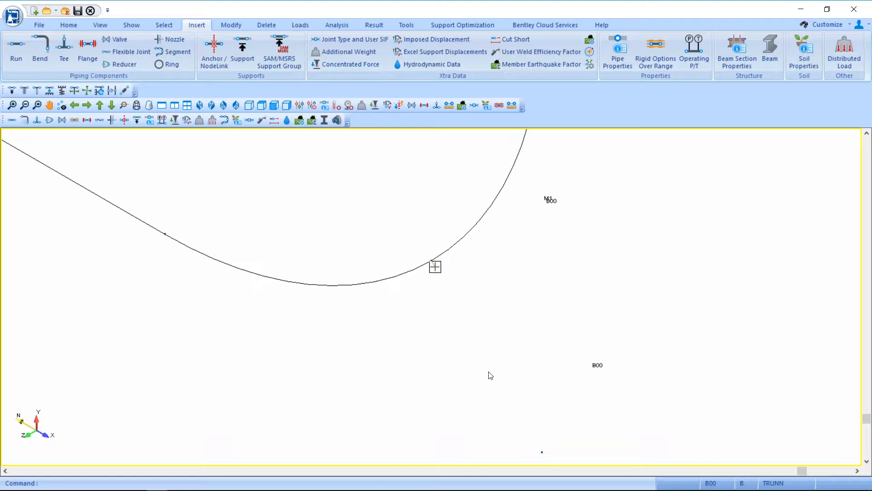
mouse_move(507, 374)
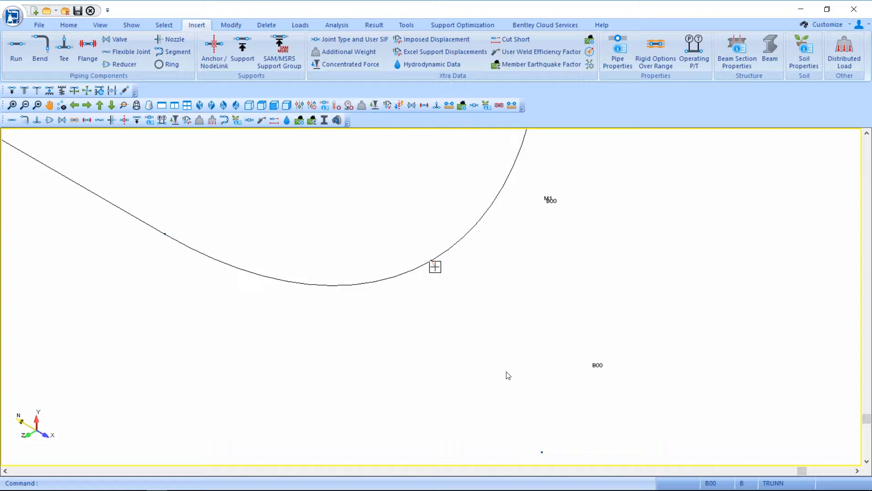
mouse_move(576, 388)
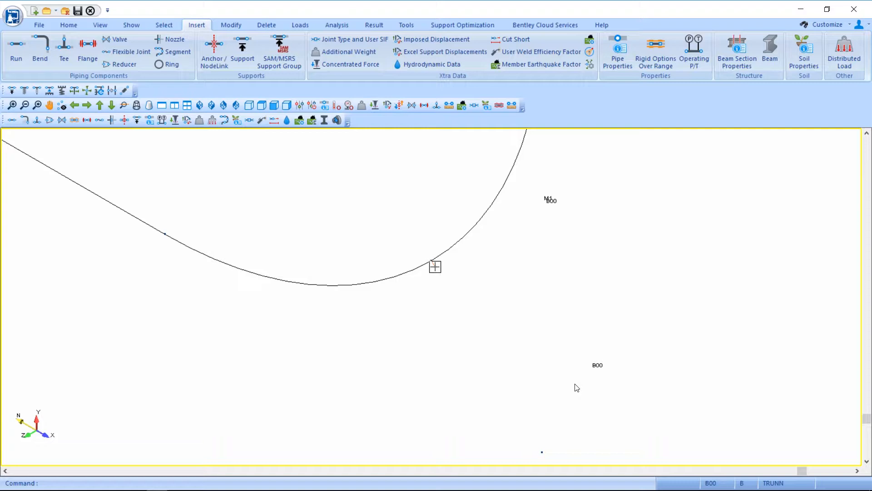
mouse_move(603, 393)
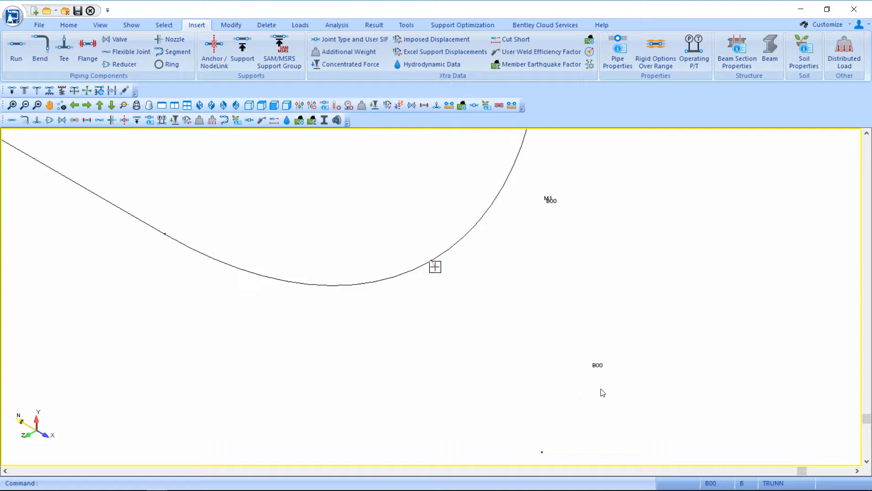
mouse_move(496, 371)
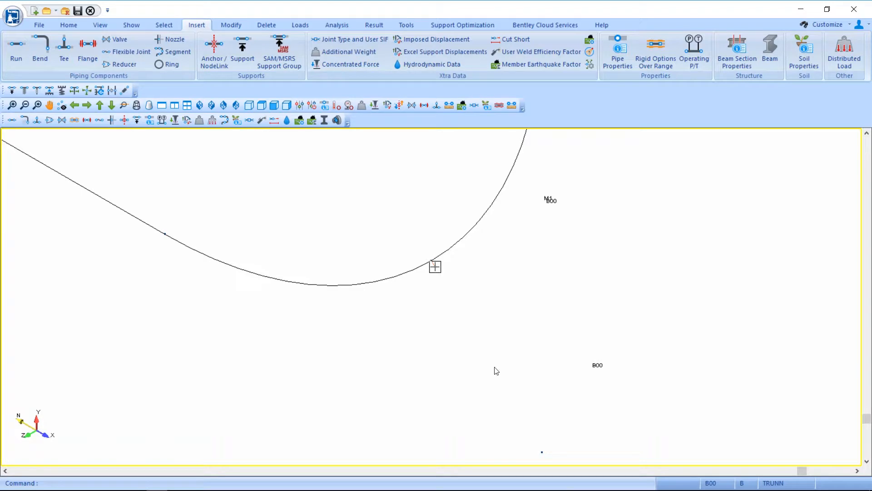
mouse_move(506, 388)
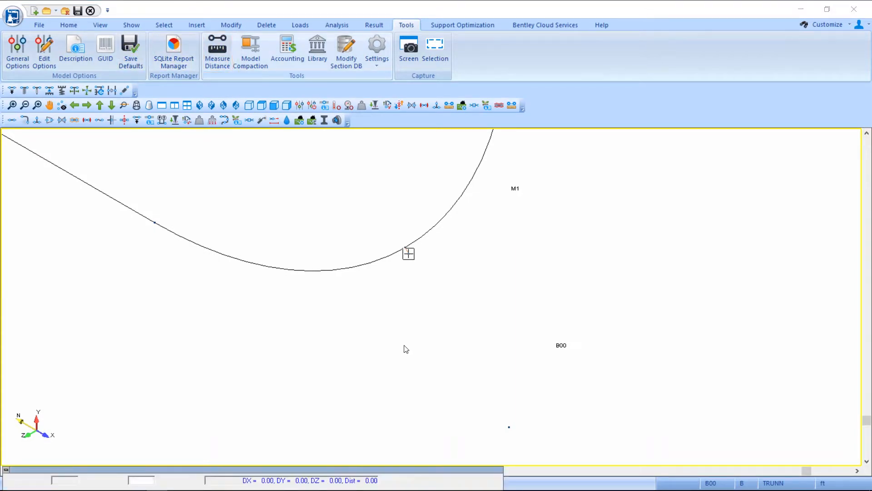
Step: Measure B00 to A02: DX 0.28, DY -0.28, distance 0.40, then close
click(217, 50)
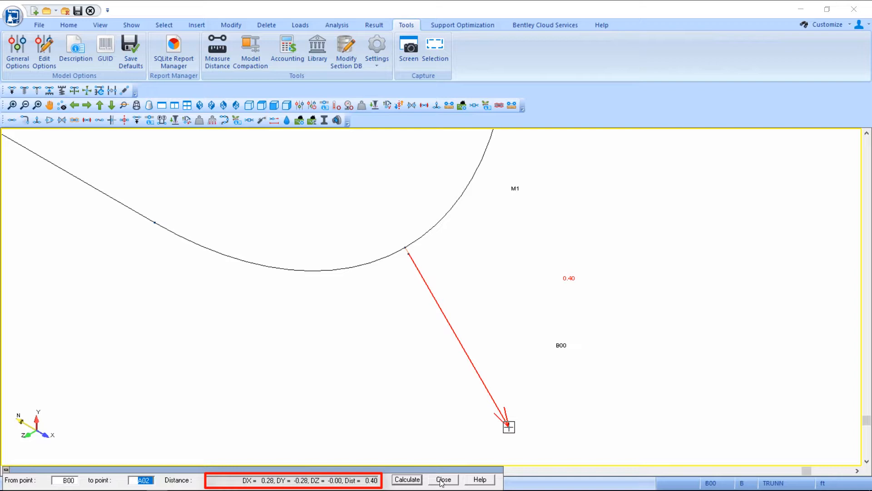
click(444, 479)
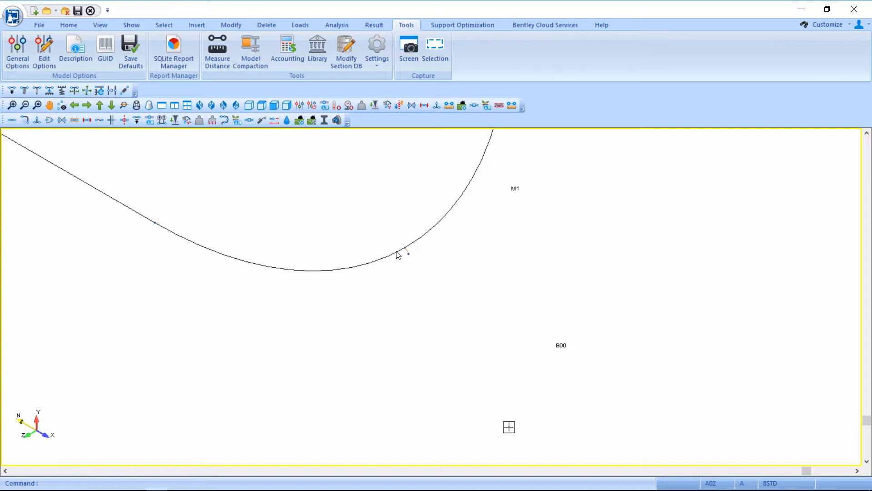
mouse_move(412, 256)
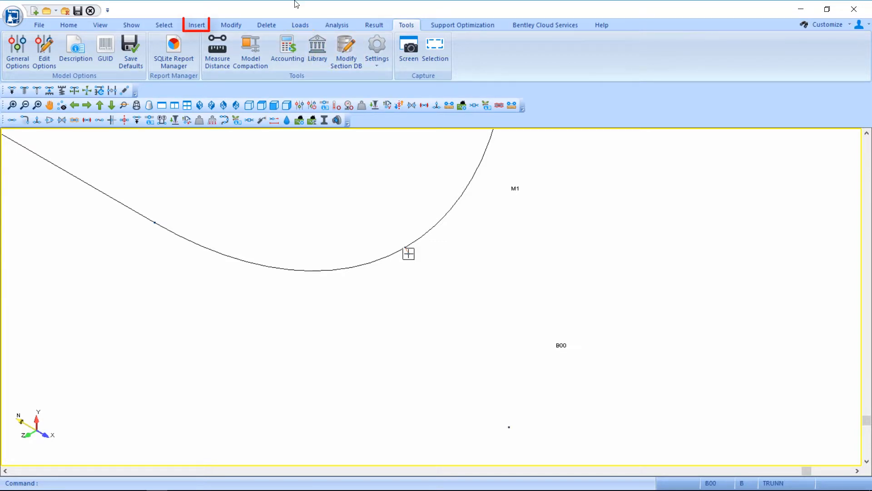
Step: Add run point B01 after B00 at offsets DX 0.28, DY -0.28
click(196, 25)
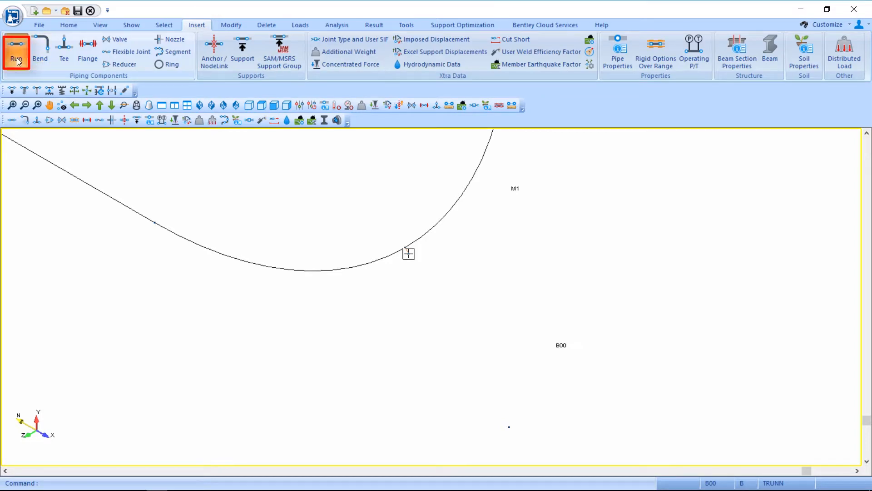
click(15, 50)
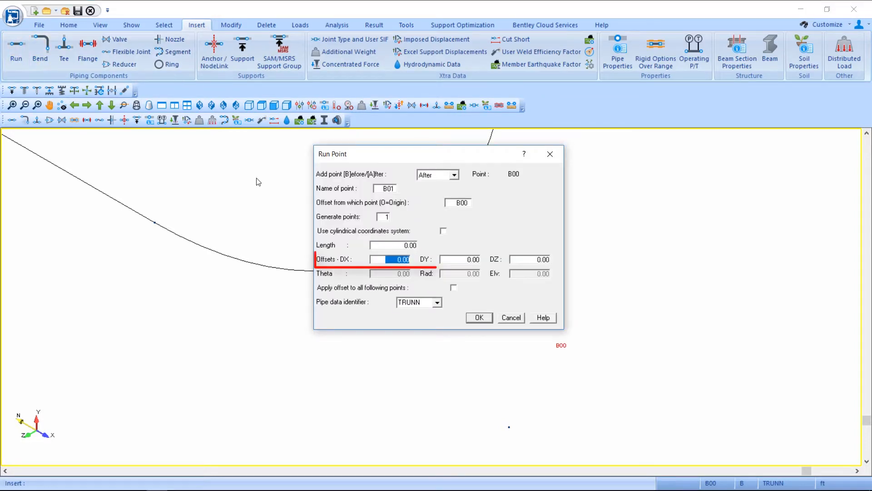
text(0.28)
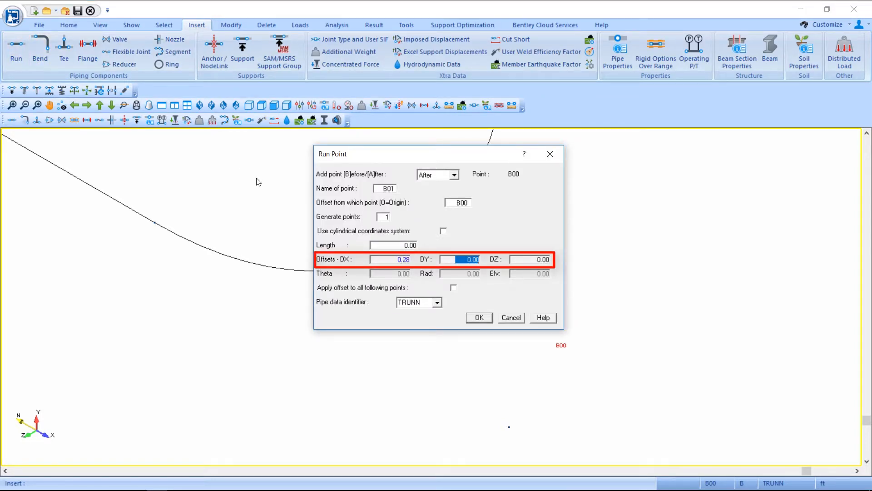
text(-0.28)
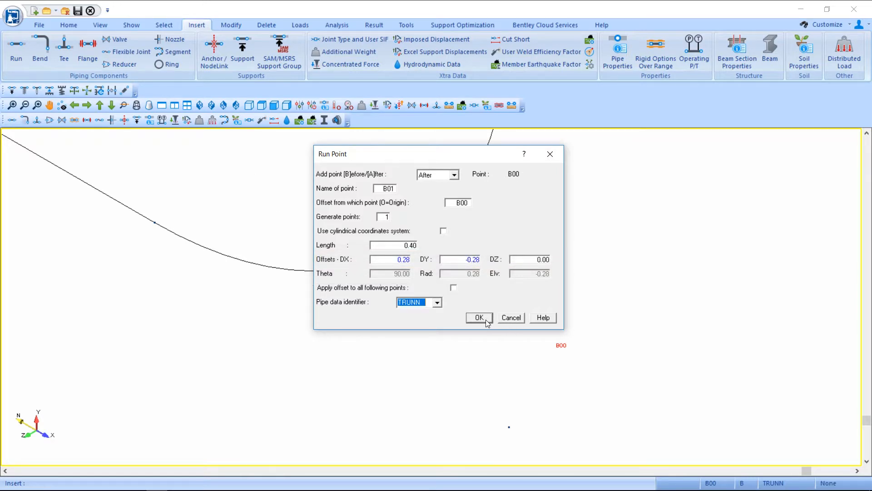
click(478, 317)
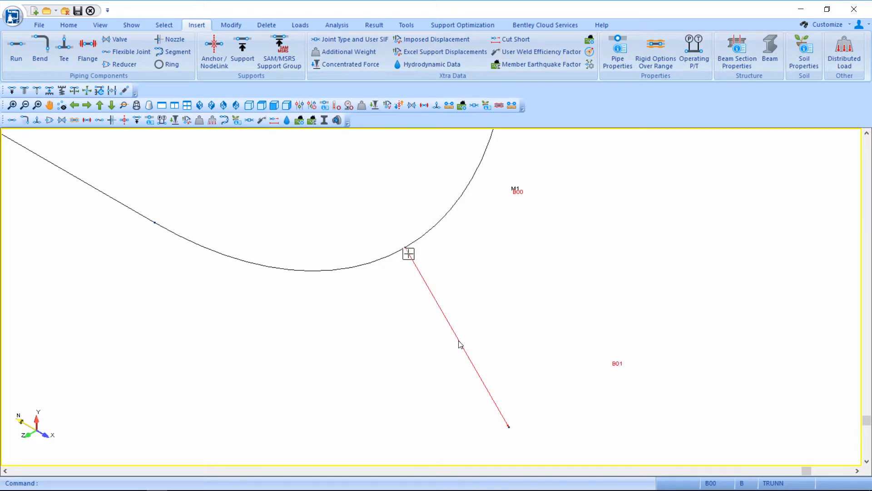
mouse_move(655, 53)
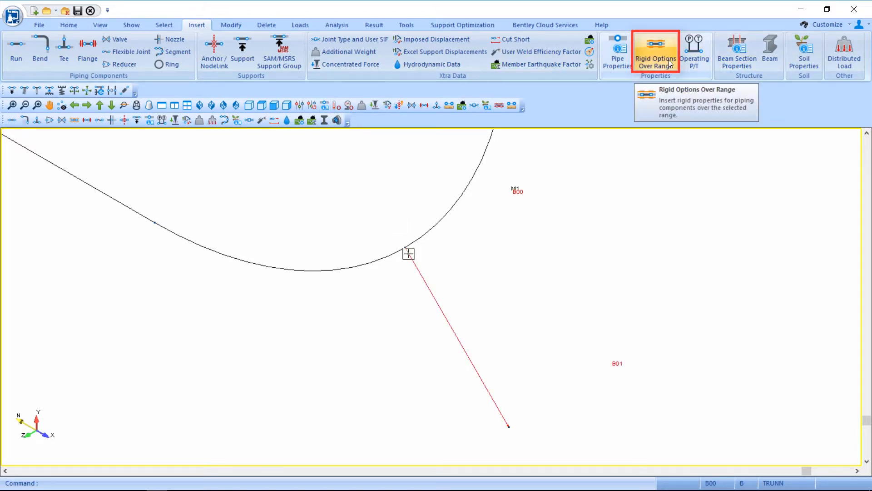
Step: Apply rigid options to run B00–B01 without weight, with thermal expansion
click(655, 51)
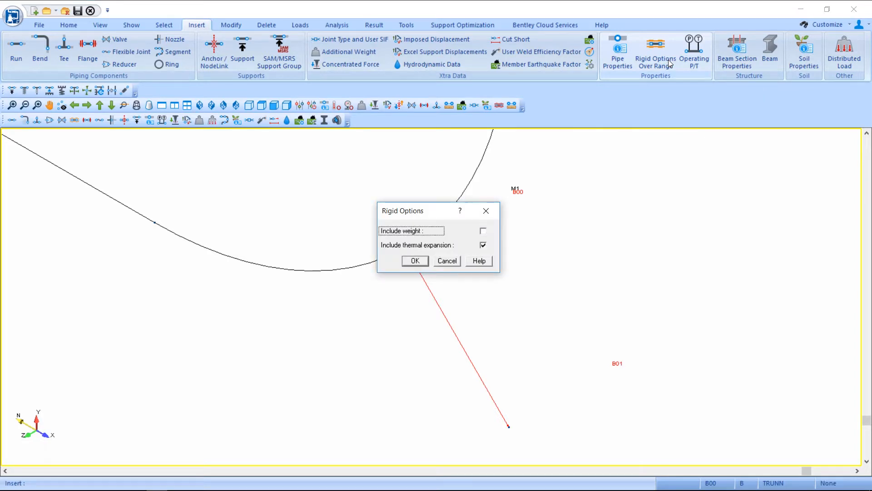
mouse_move(420, 266)
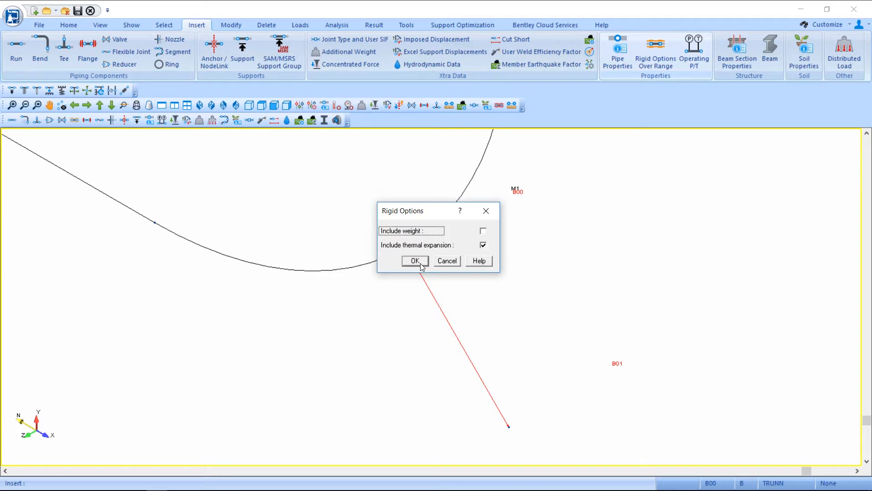
click(415, 261)
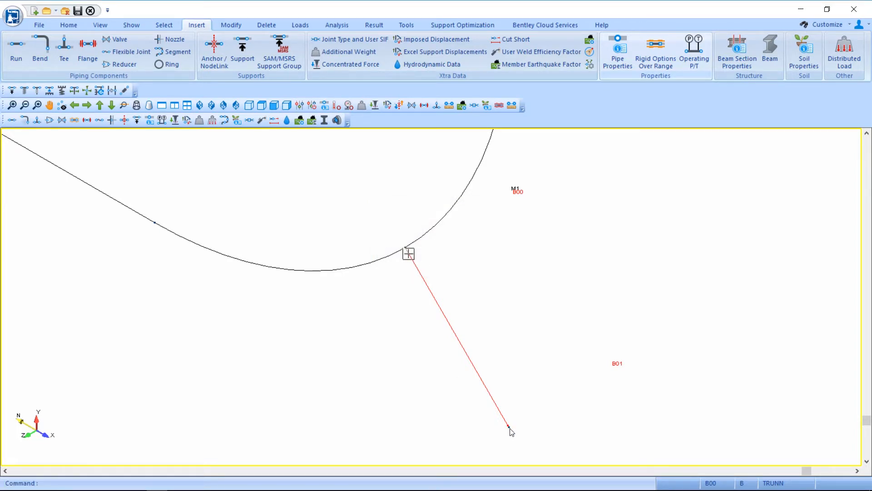
click(508, 427)
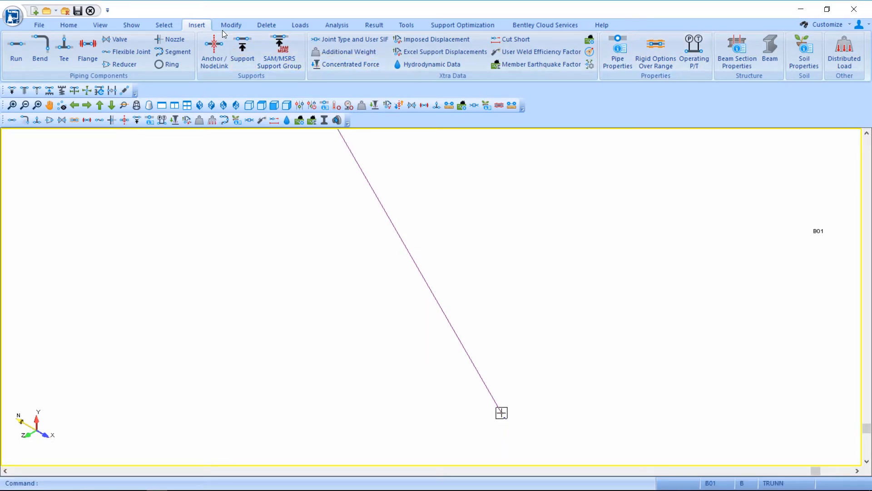
Step: Add run point B02 at DY -2 ft below B01 with TRUNN pipe data and anchor B02
click(16, 50)
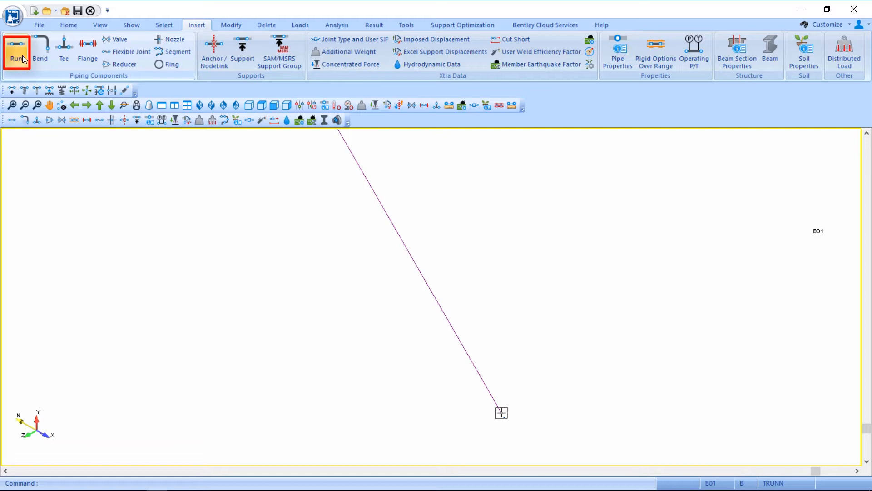
mouse_move(16, 50)
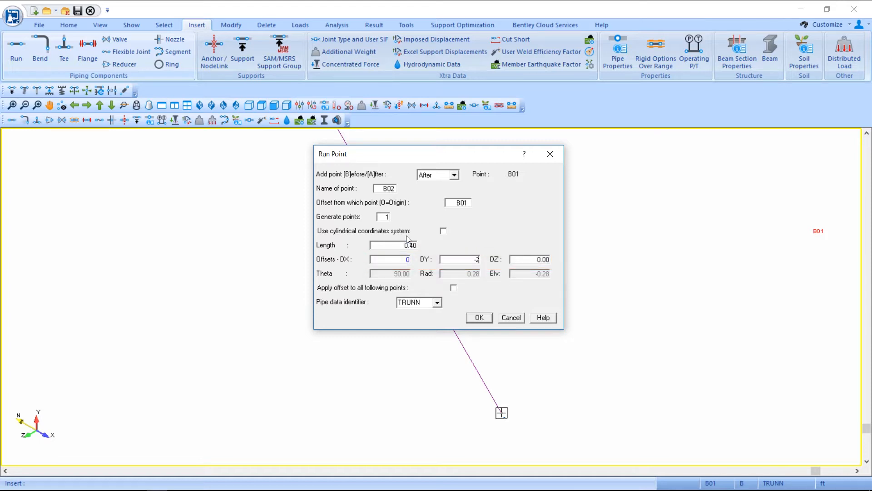
click(477, 317)
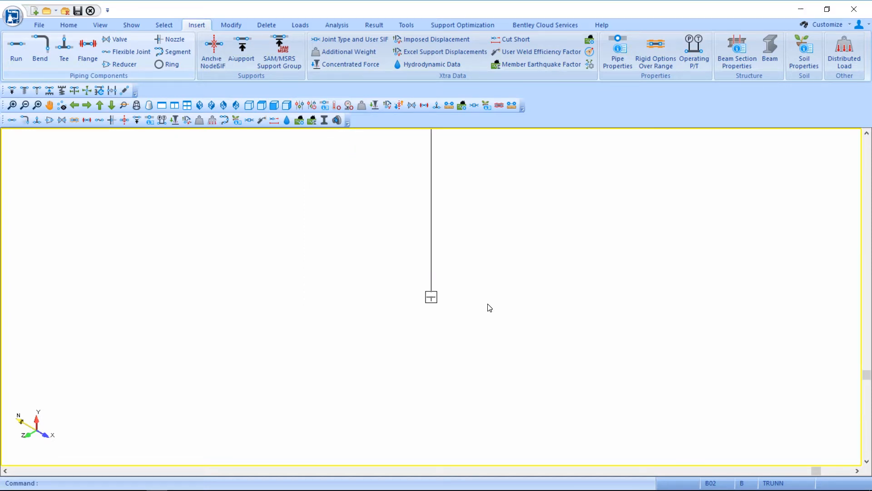
mouse_move(451, 282)
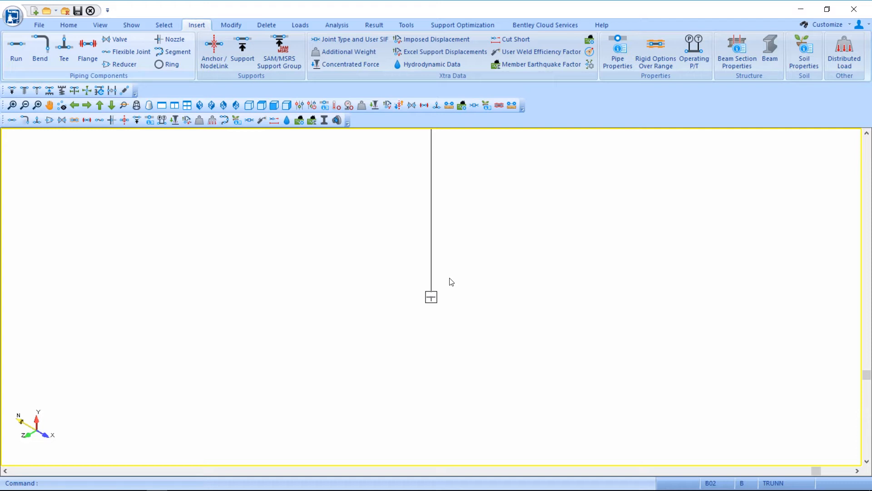
click(214, 50)
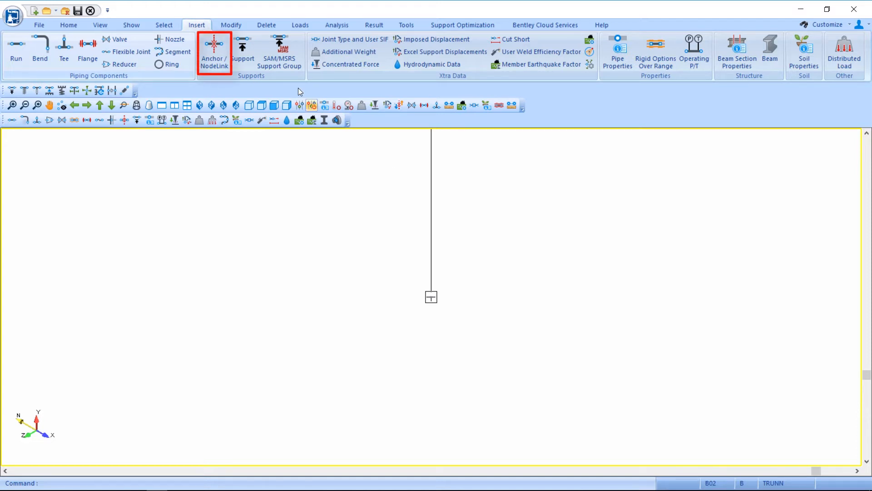
click(215, 49)
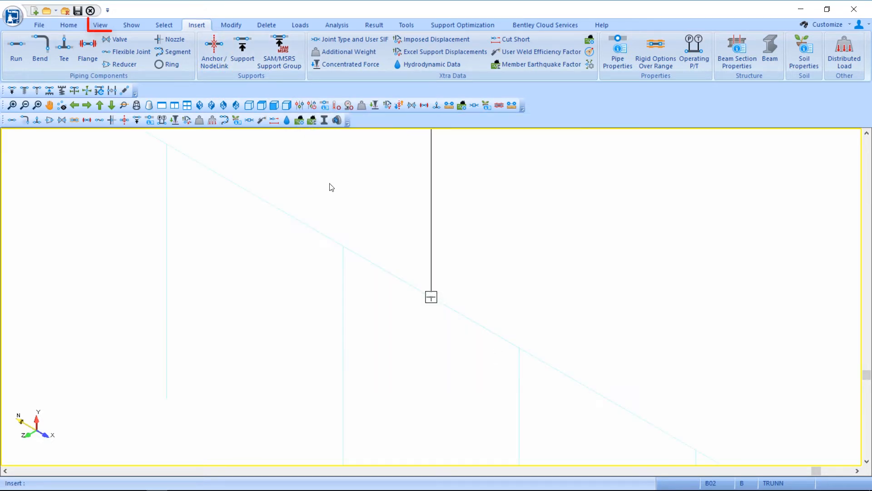
click(100, 25)
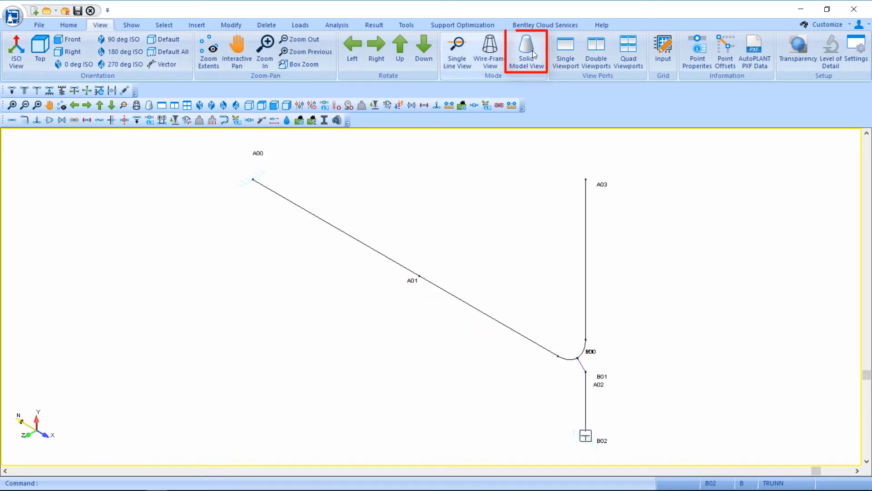
Step: Switch to Solid Model View and make the Pipe transparent so walls are see-through
click(526, 50)
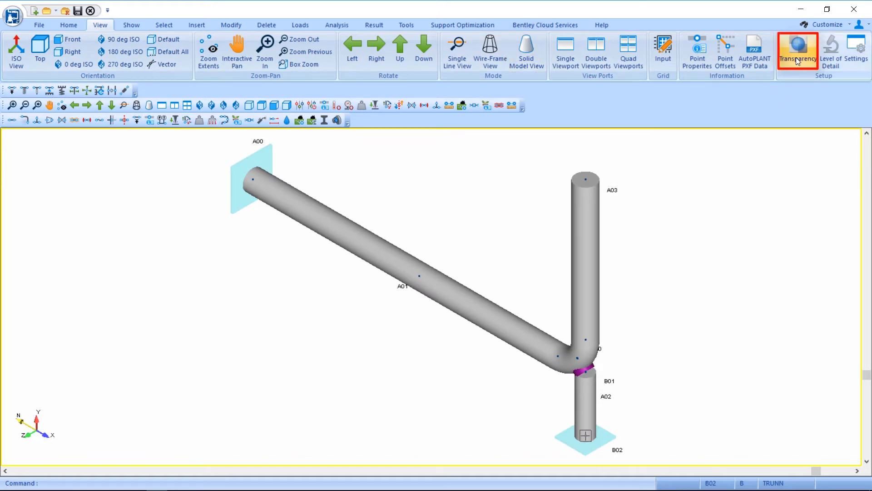
click(797, 50)
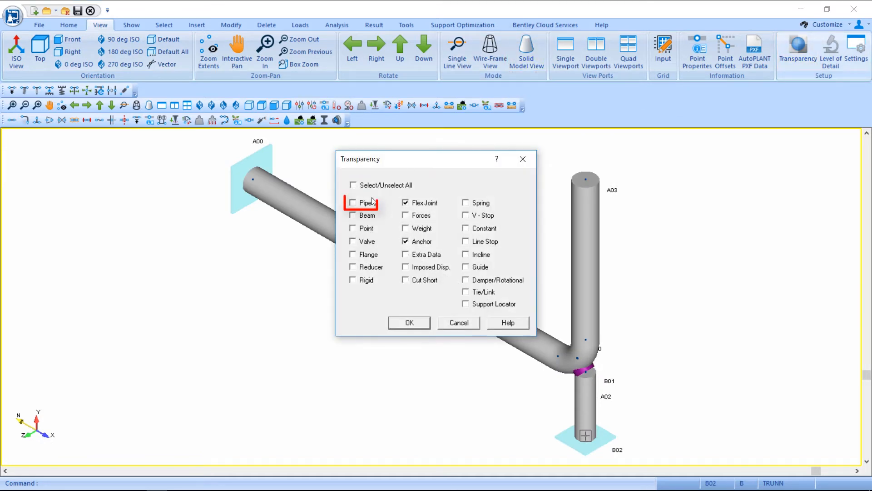
click(409, 322)
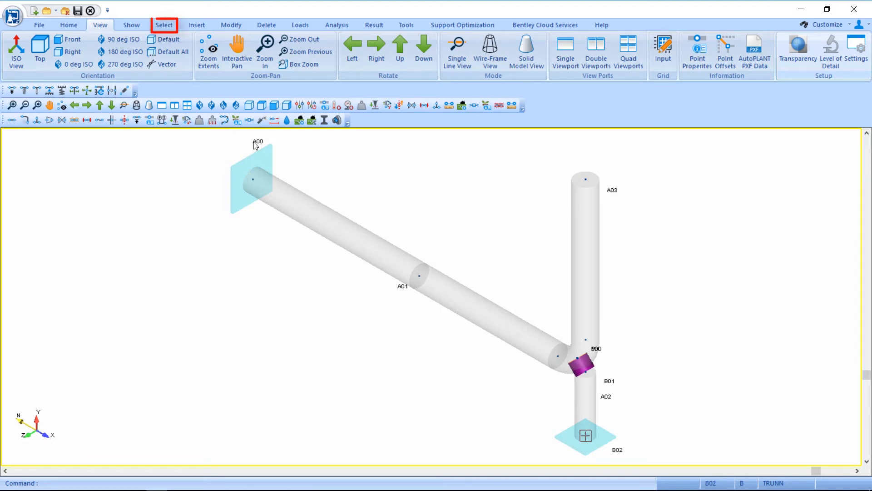
Step: Select trunnion segment B (B01 to B02) and edit its Operating P/T, setting pressure to zero
click(164, 25)
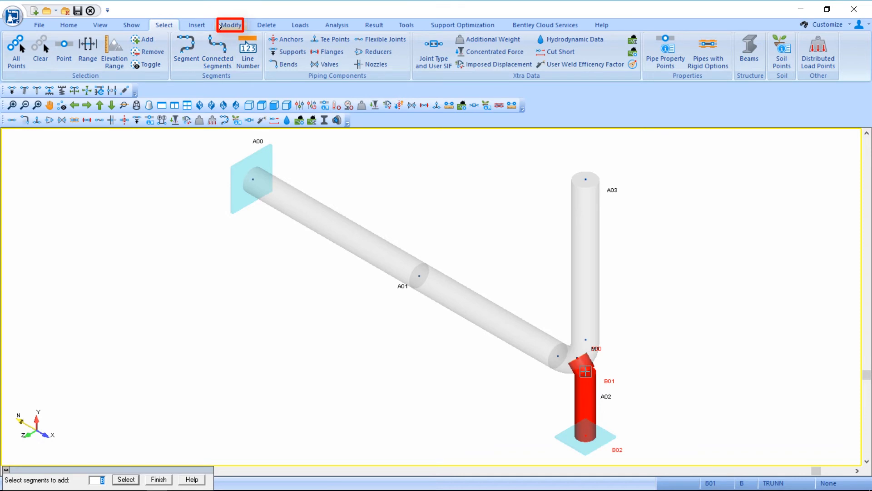
click(230, 25)
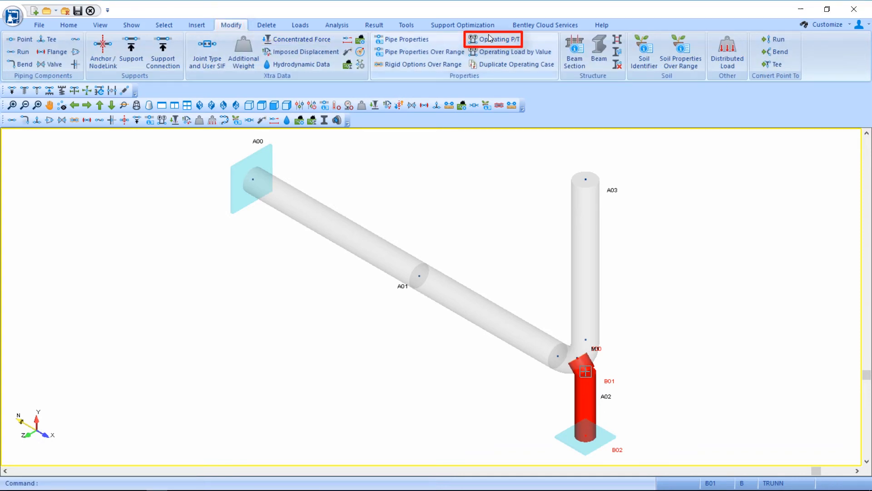
click(494, 39)
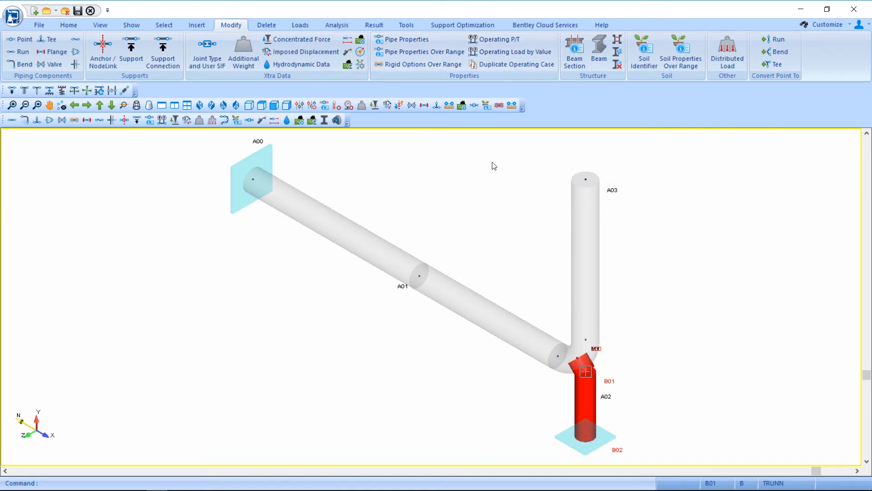
click(100, 25)
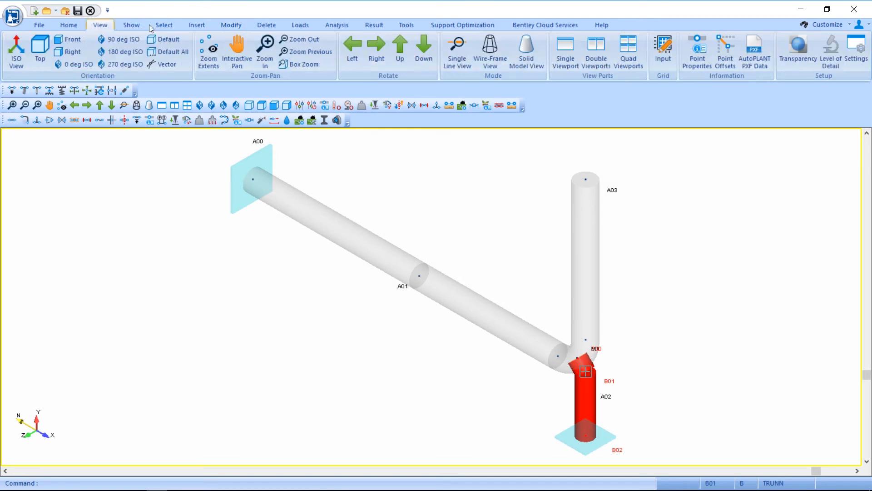